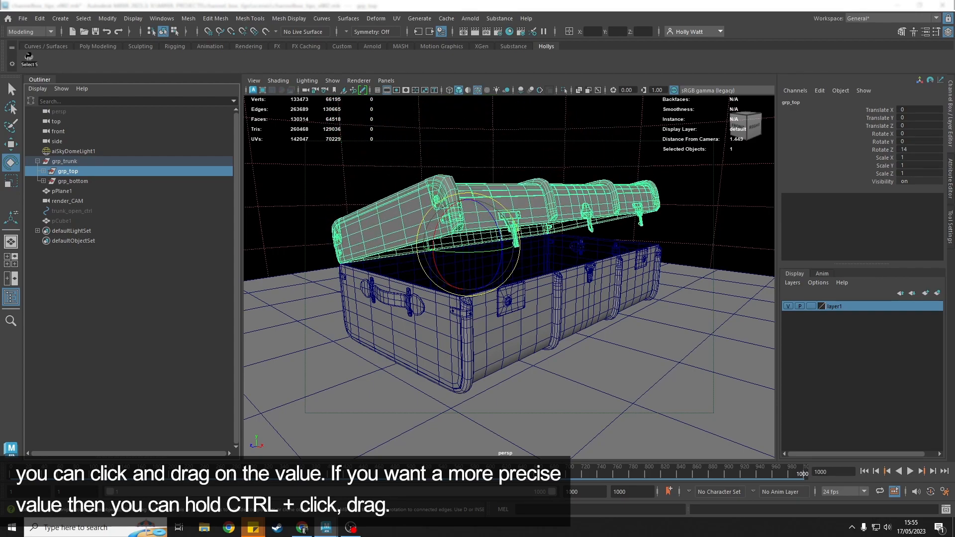
# Drag grp_top's Rotate Z open and closed, leaving the trunk lid slightly open.
pyautogui.moveTo(913, 150); pyautogui.dragTo(904, 150)
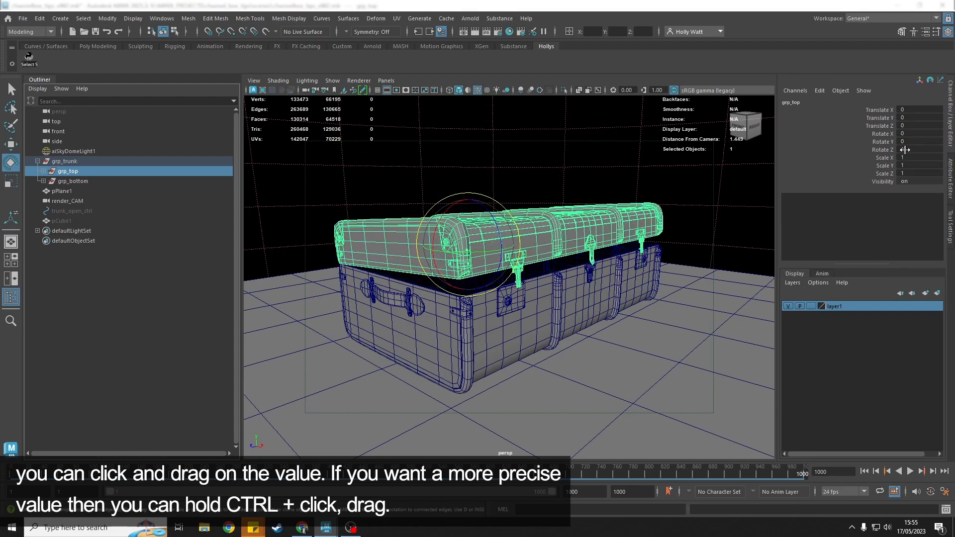
pyautogui.moveTo(907, 150); pyautogui.dragTo(919, 150)
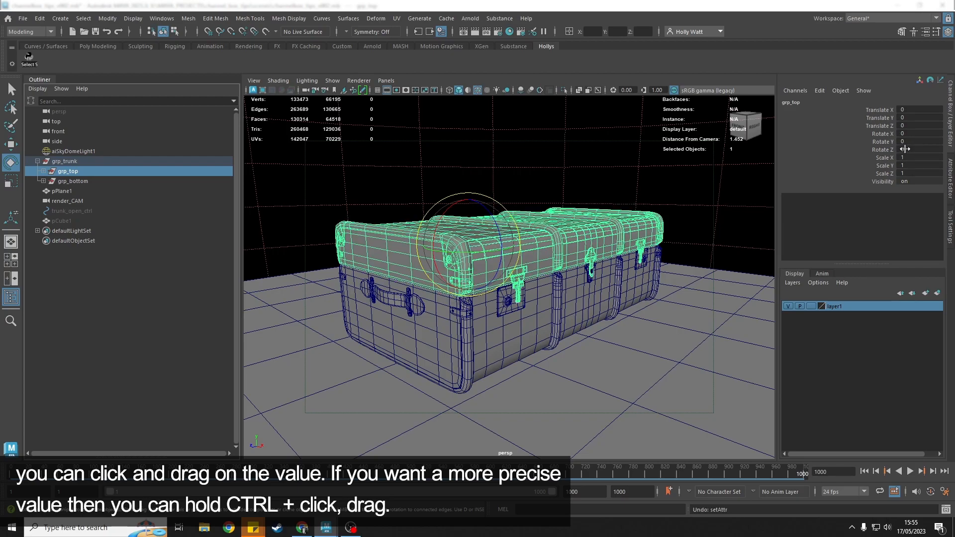
pyautogui.moveTo(907, 149); pyautogui.dragTo(919, 149)
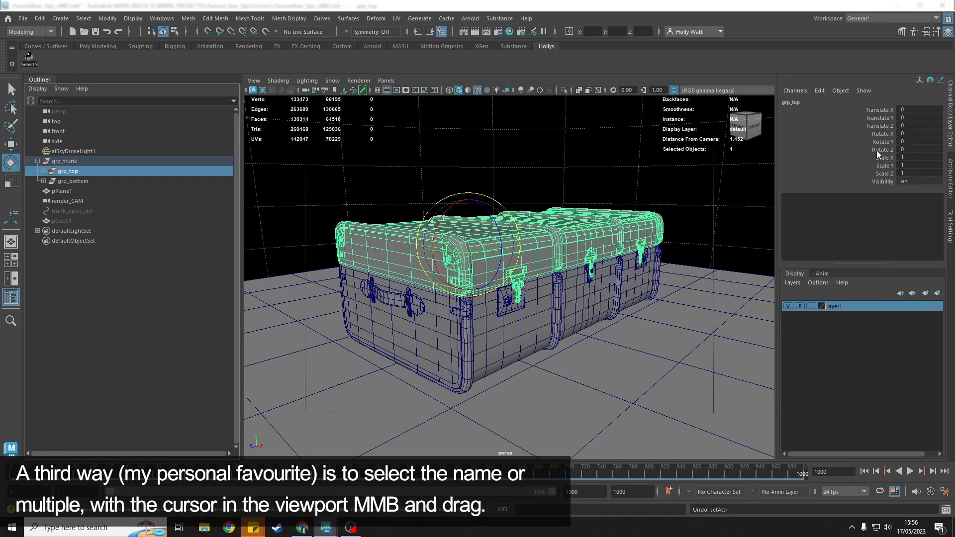
pyautogui.moveTo(884, 153)
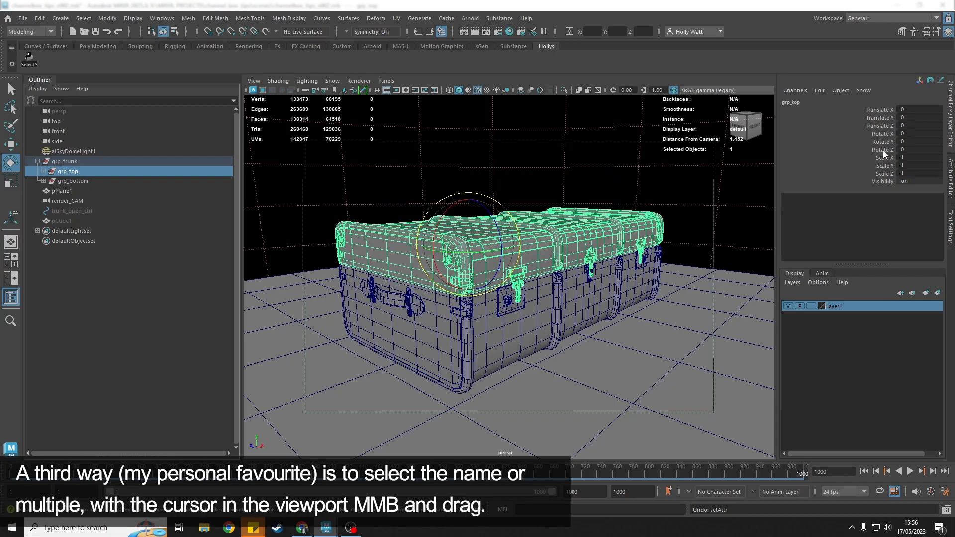
pyautogui.click(901, 149)
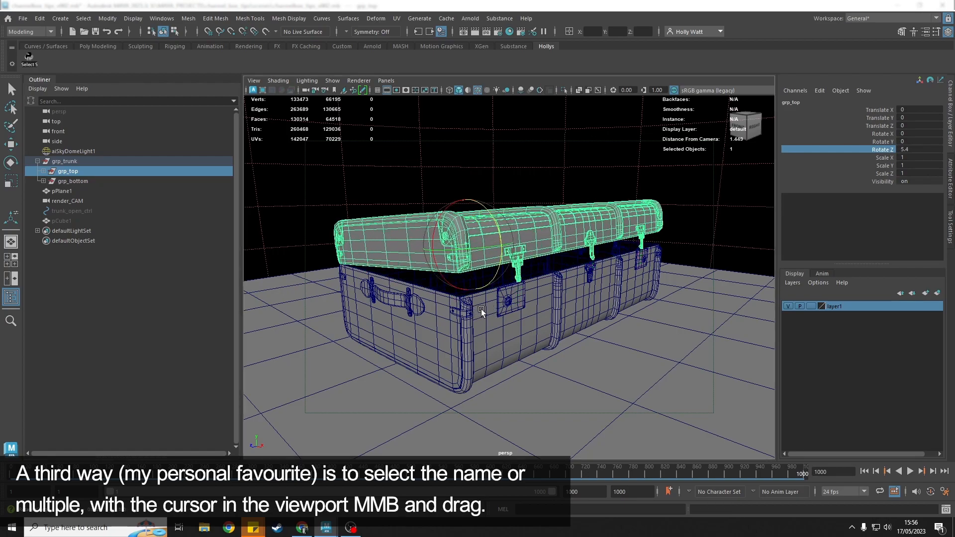
pyautogui.moveTo(482, 310); pyautogui.dragTo(490, 309)
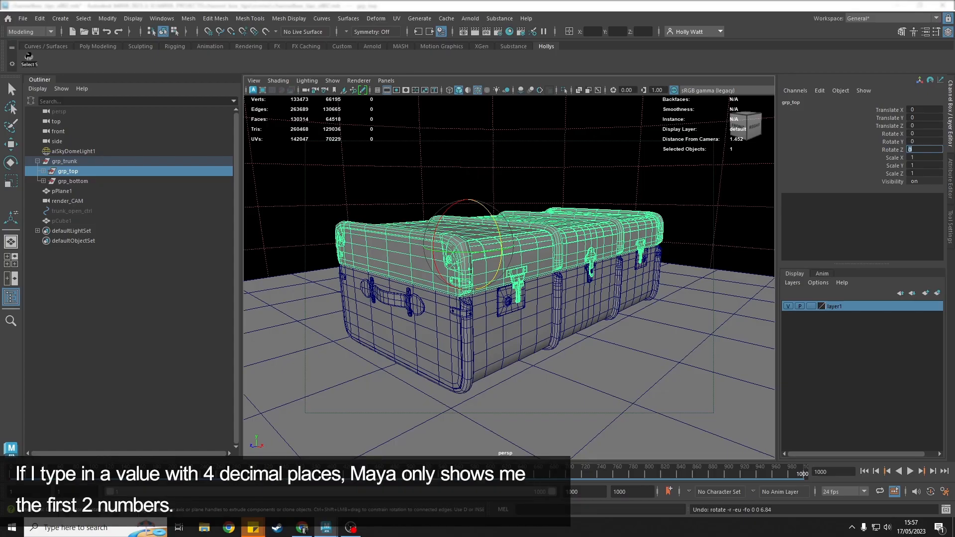
# Set Rotate Z to 1.1234 and the Channel Box precision to 4 decimal places.
pyautogui.write('1.1234')
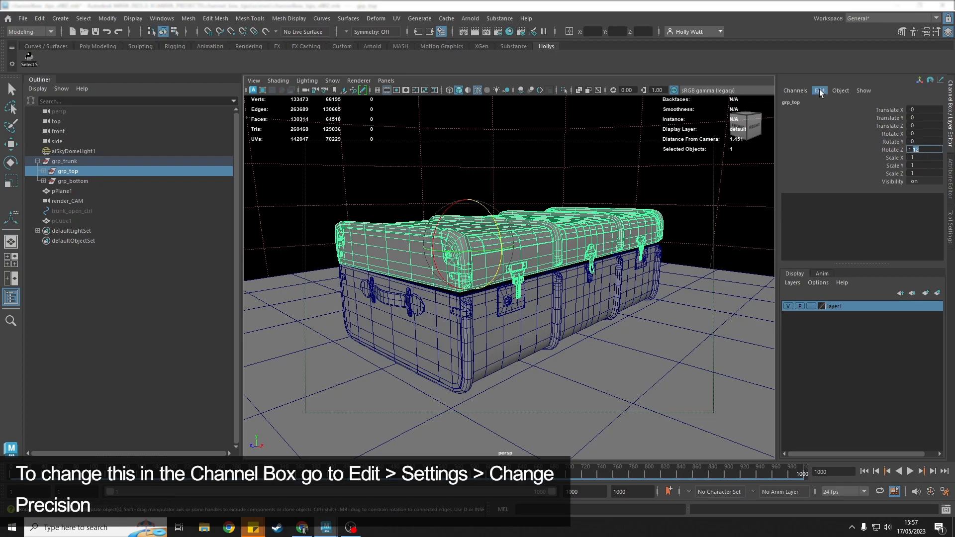
pyautogui.click(819, 89)
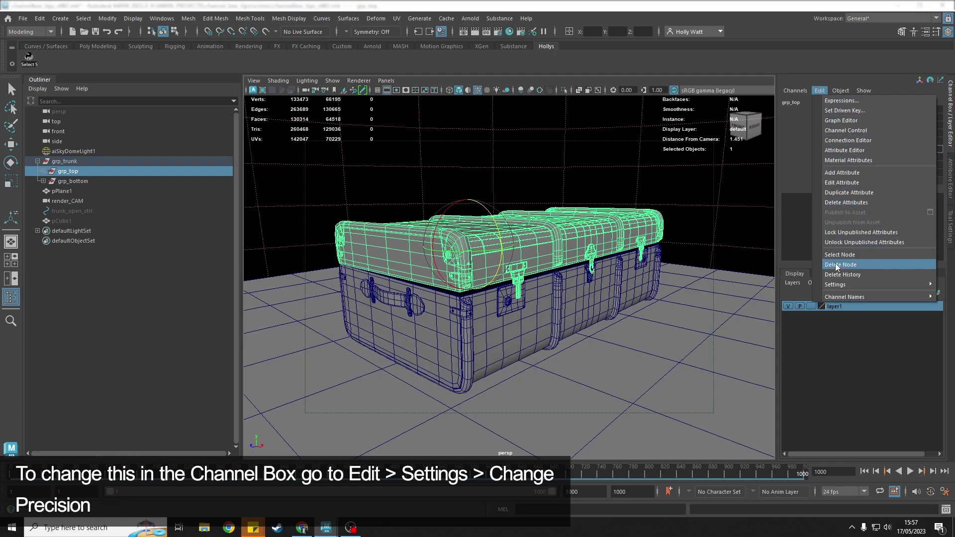
pyautogui.click(839, 265)
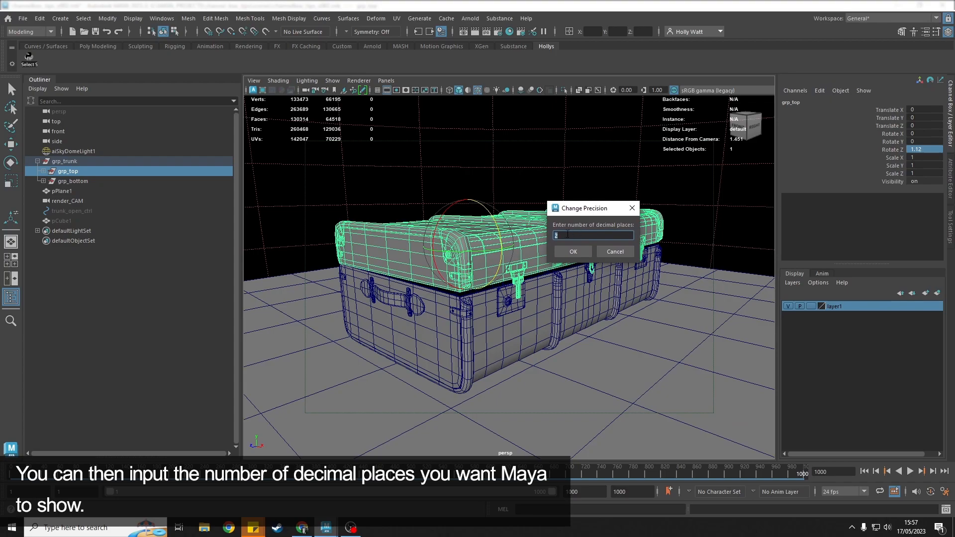
pyautogui.write('4')
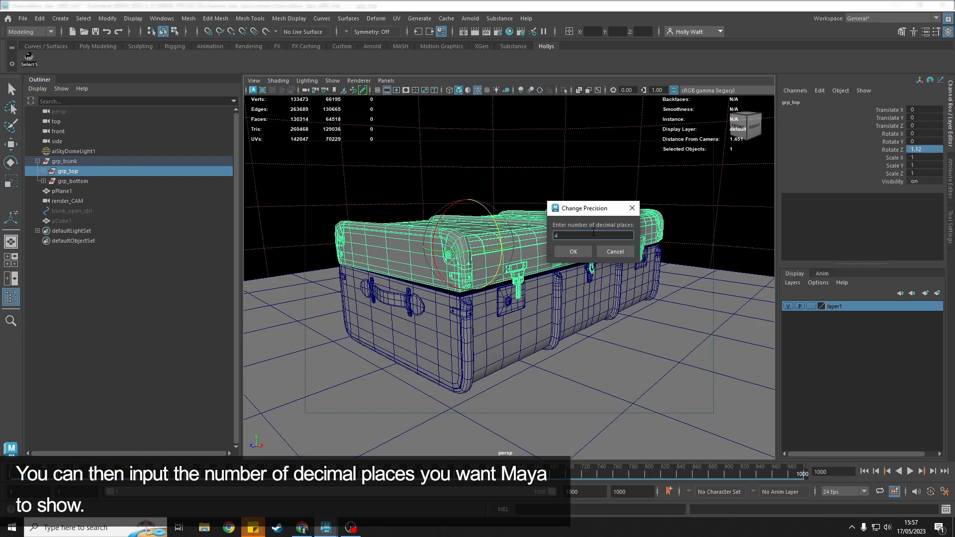
pyautogui.click(573, 251)
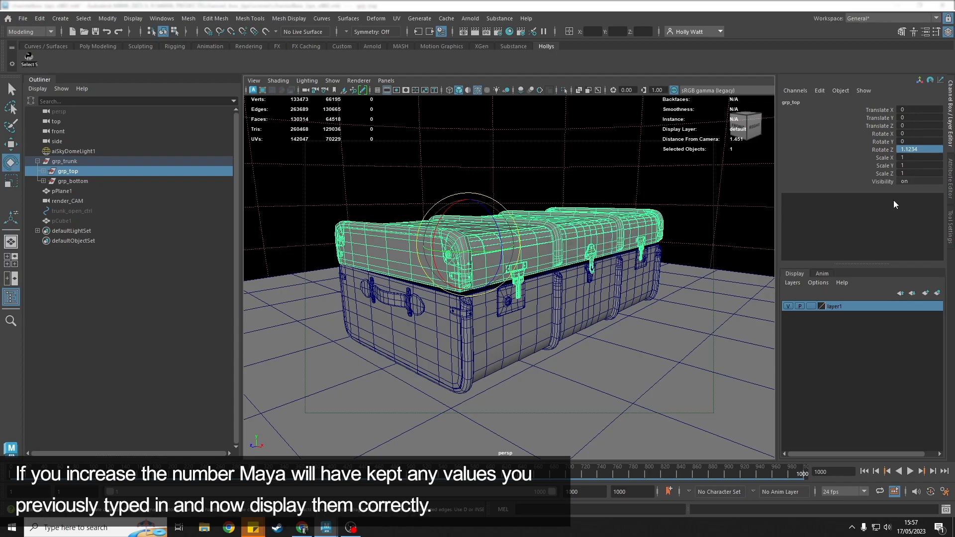
pyautogui.moveTo(864, 165)
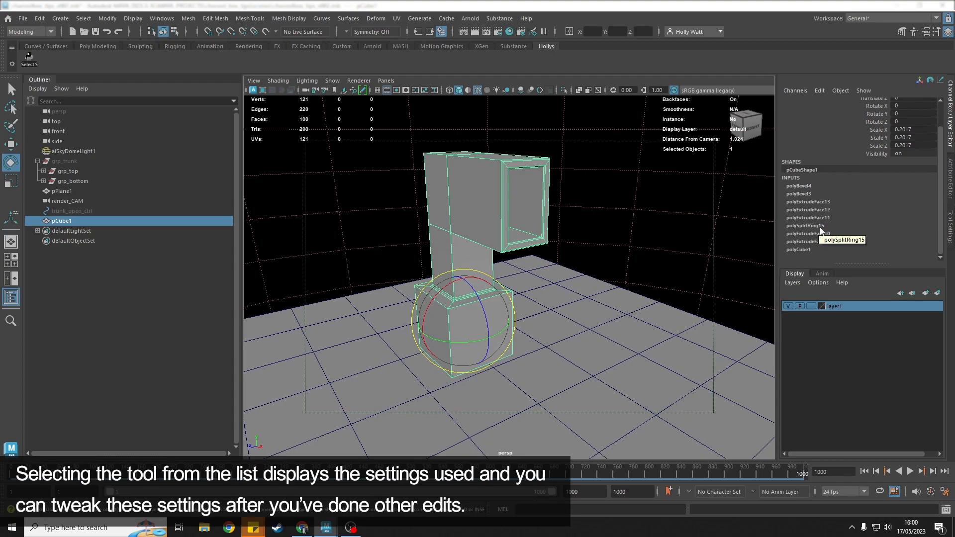
pyautogui.moveTo(828, 246)
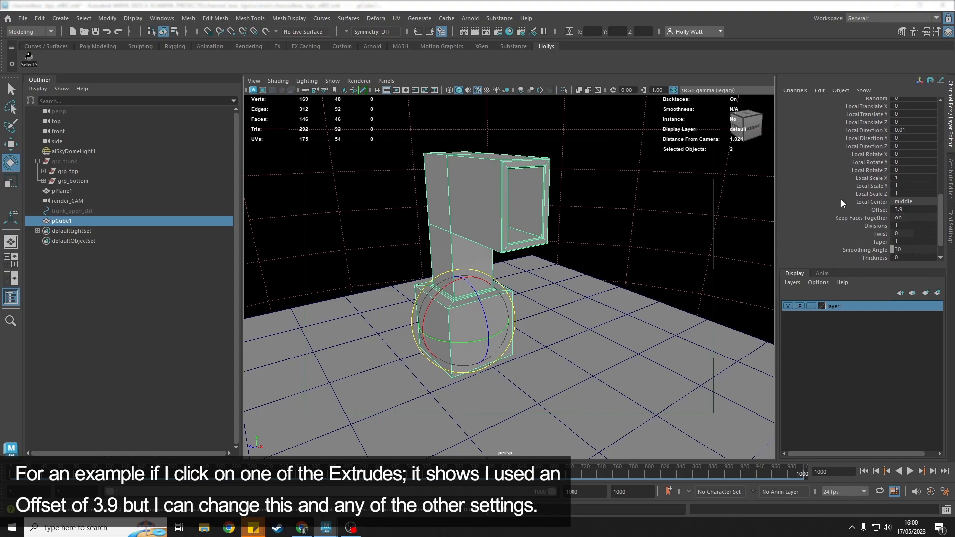
pyautogui.moveTo(852, 205)
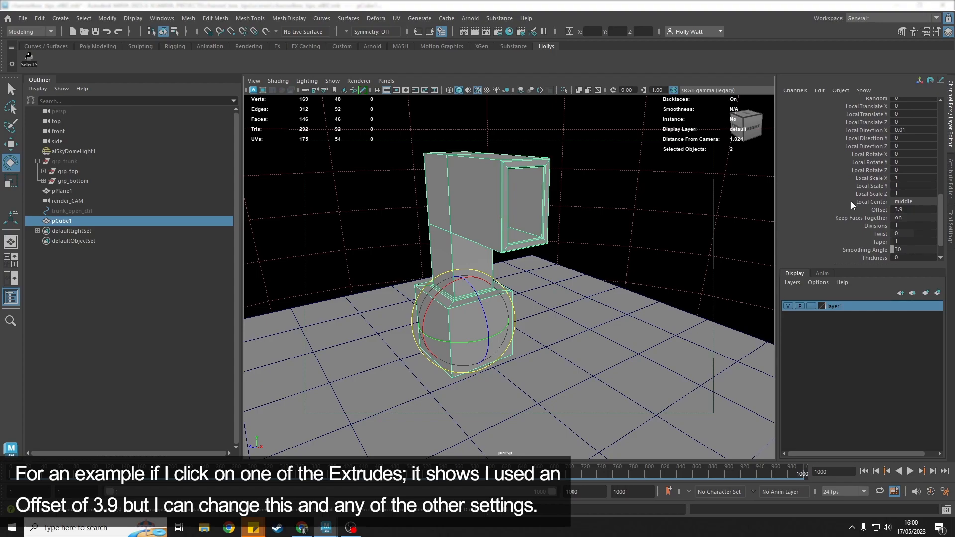
pyautogui.moveTo(880, 211)
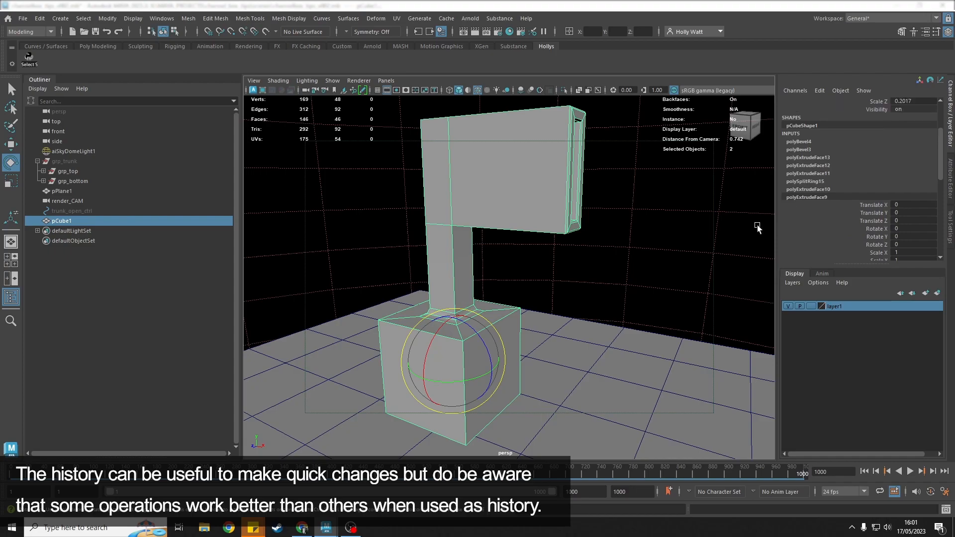
pyautogui.moveTo(736, 235)
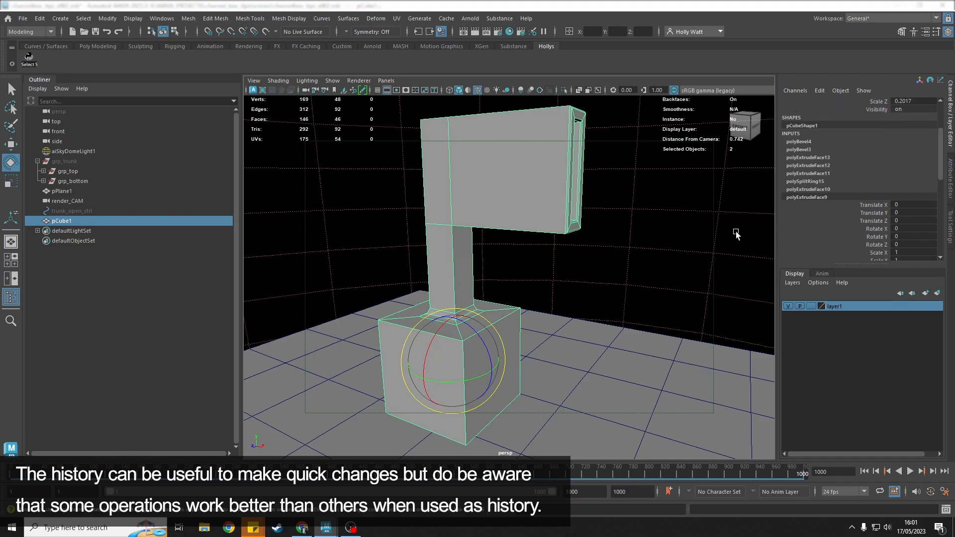
pyautogui.moveTo(750, 229)
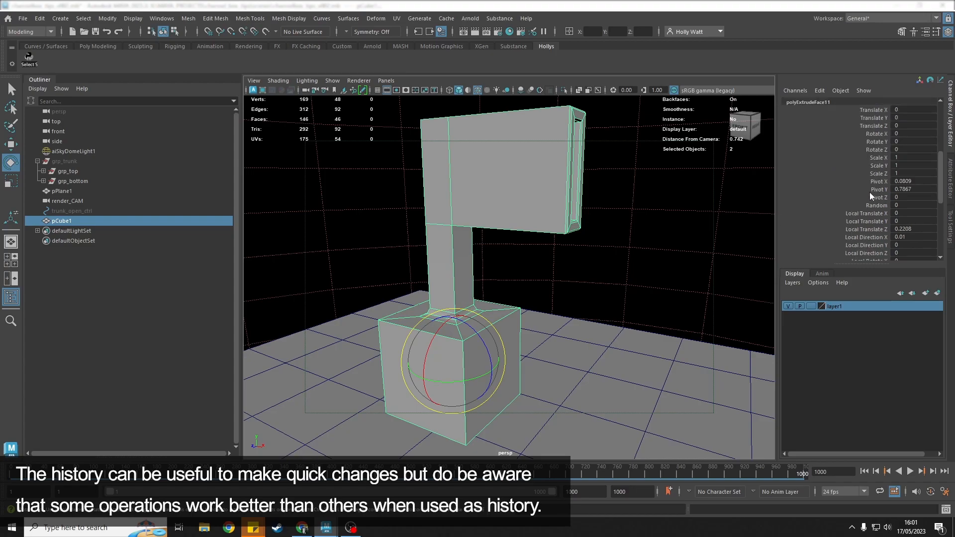
# Scroll the Channel Box inputs to reach pCube1's polyExtrudeFace history node.
pyautogui.scroll(-3)
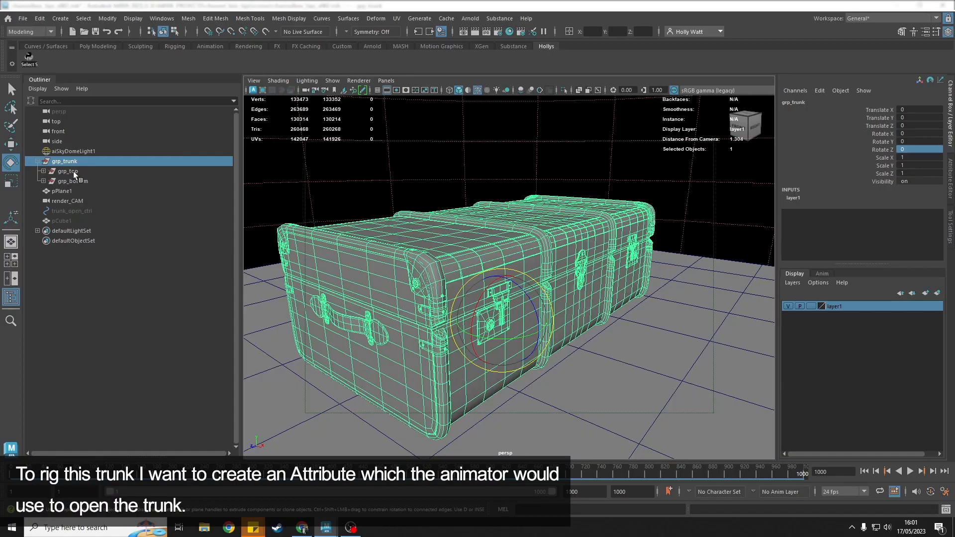
# Test-rotate grp_top, undo it, and select trunk_open_ctrl in the Outliner.
pyautogui.click(68, 171)
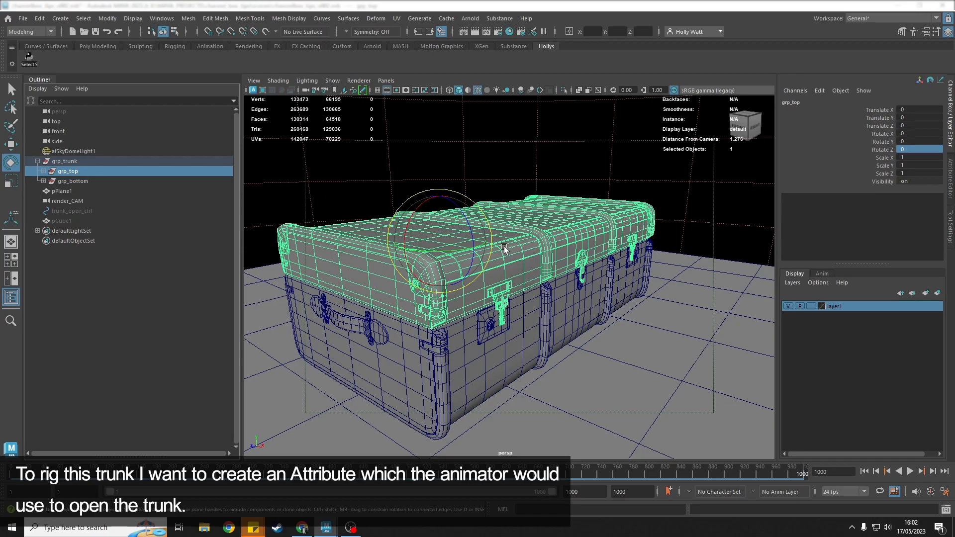
pyautogui.moveTo(471, 238)
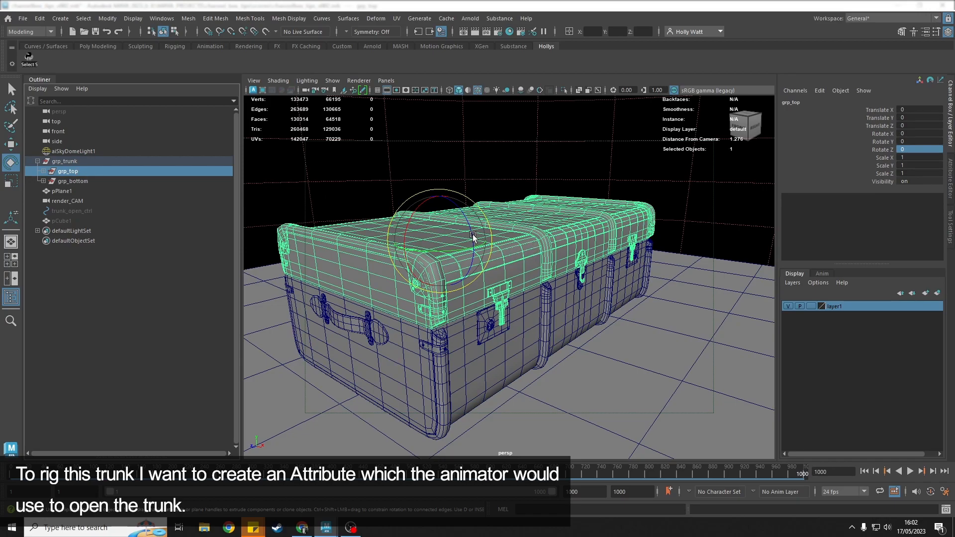
pyautogui.moveTo(471, 235); pyautogui.dragTo(460, 204)
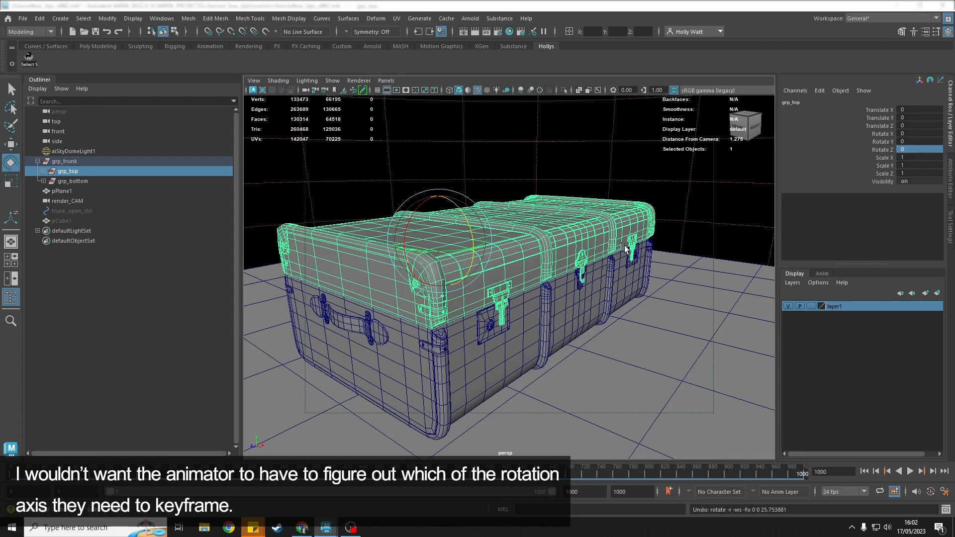
pyautogui.moveTo(738, 237)
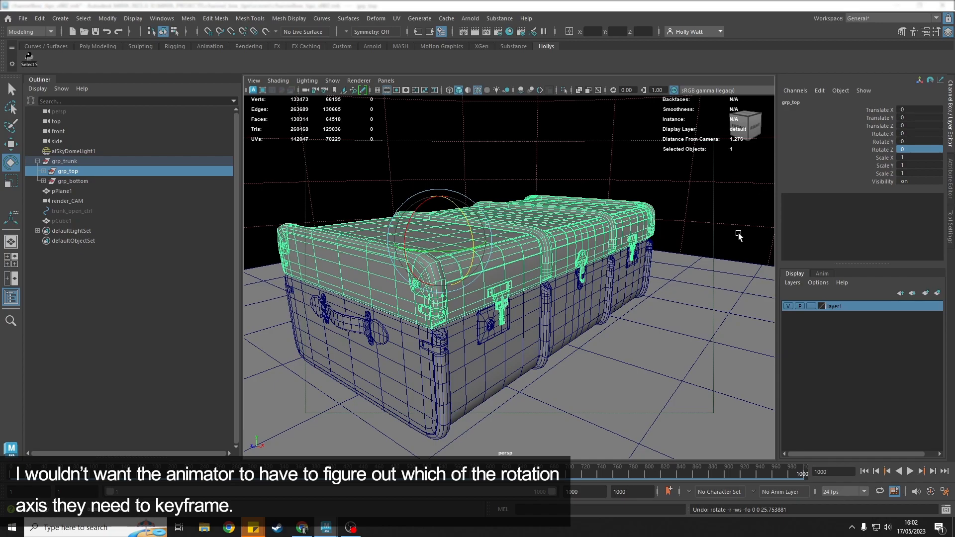
pyautogui.moveTo(744, 245)
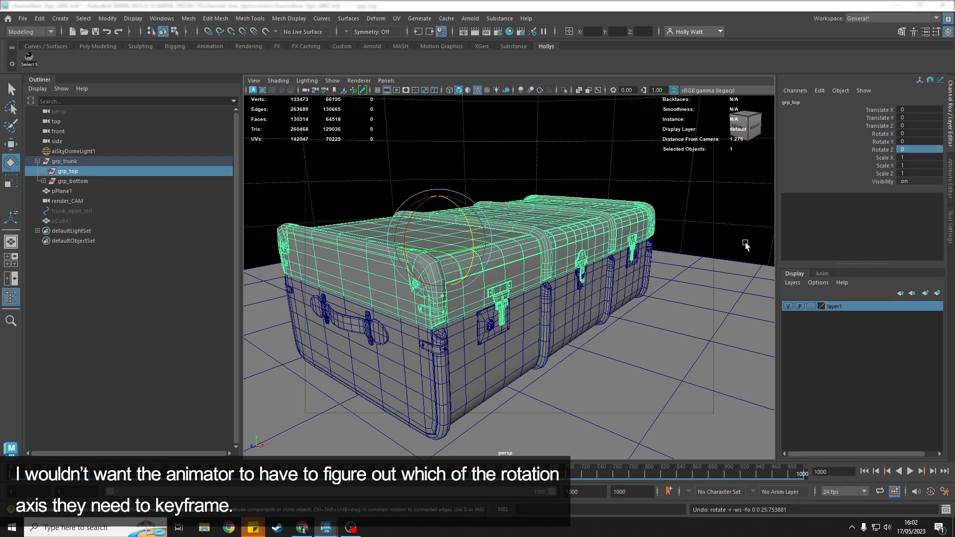
pyautogui.click(71, 211)
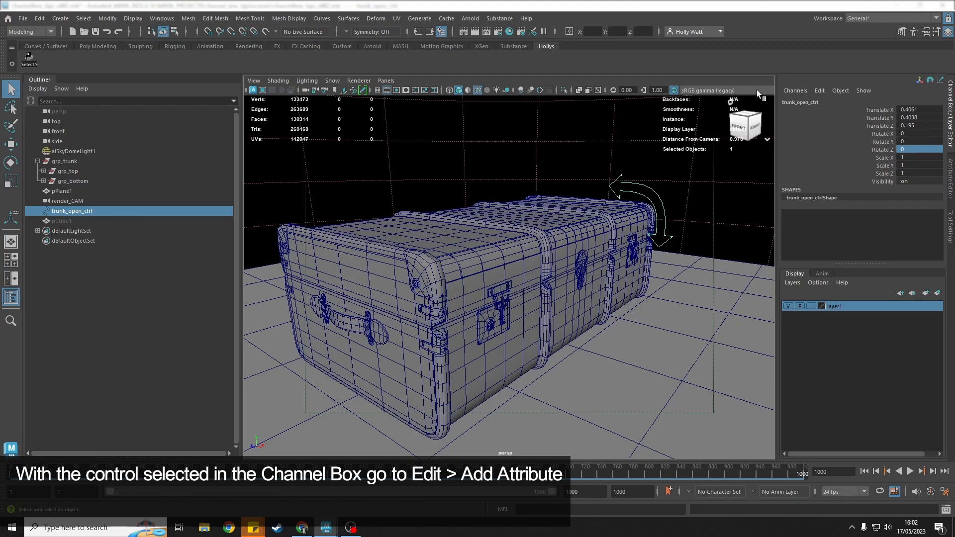
# Add a keyable float attribute named TrunkOpen to trunk_open_ctrl and select it in the Channel Box.
pyautogui.click(819, 90)
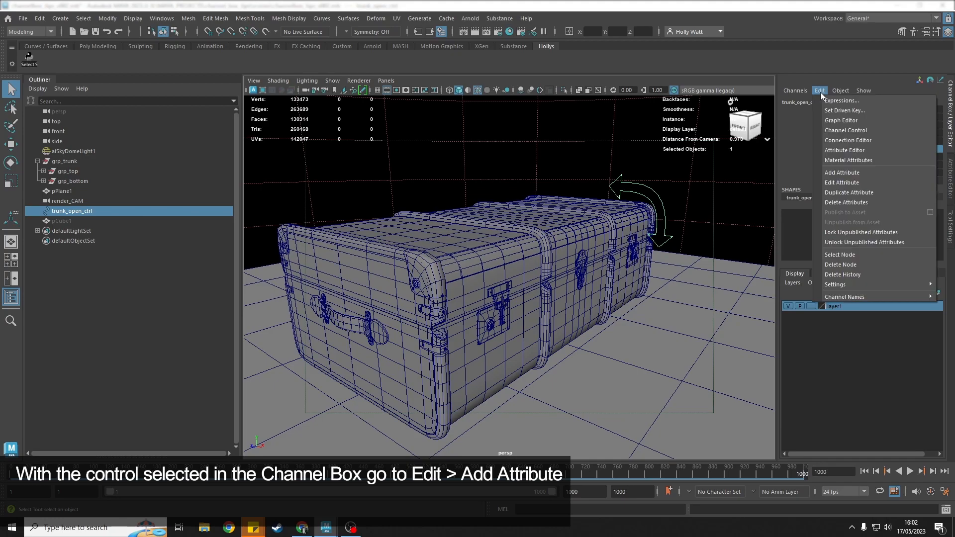
pyautogui.click(839, 172)
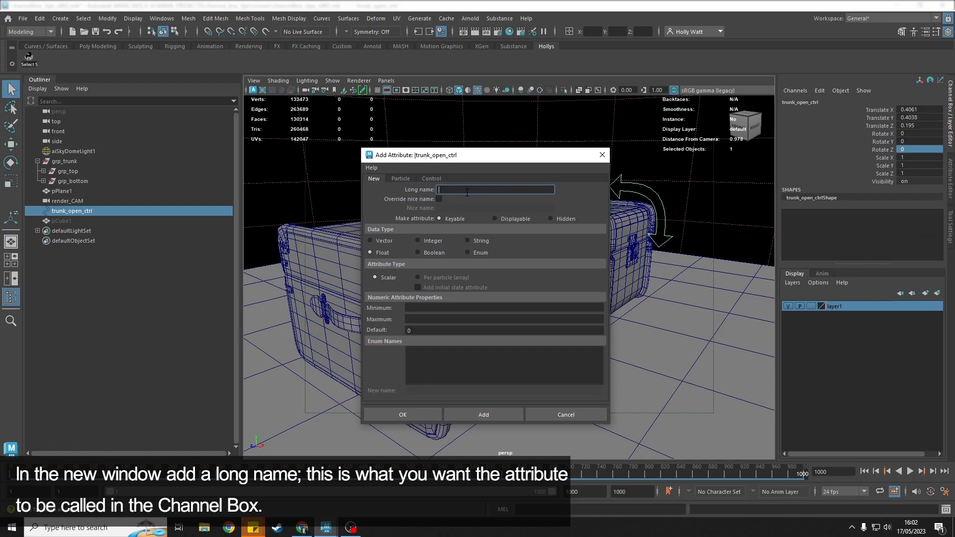
pyautogui.write('T')
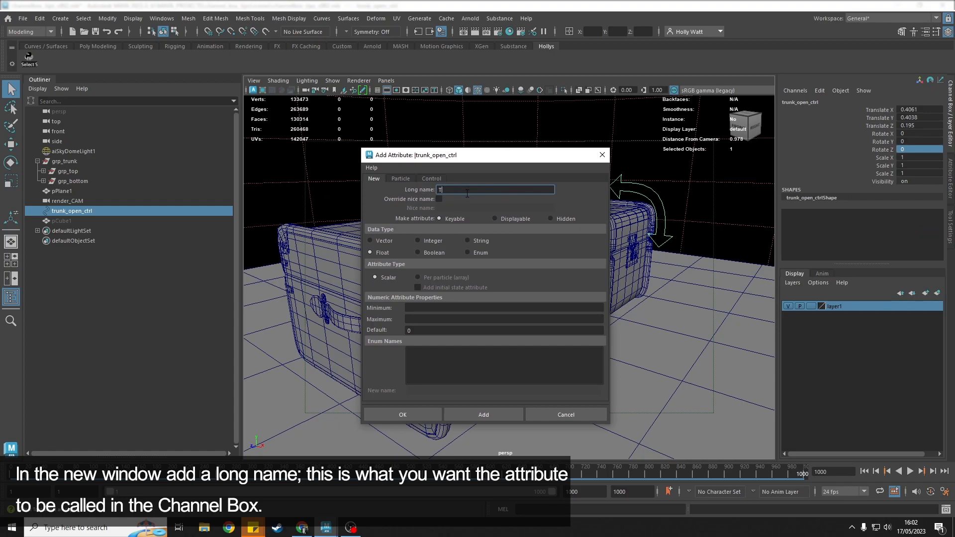
pyautogui.write('runkO')
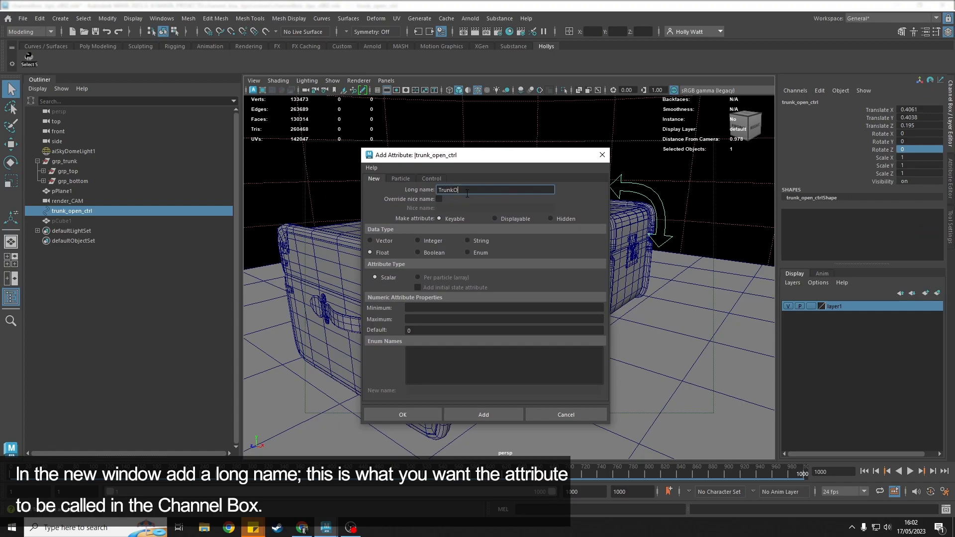
pyautogui.write('pen')
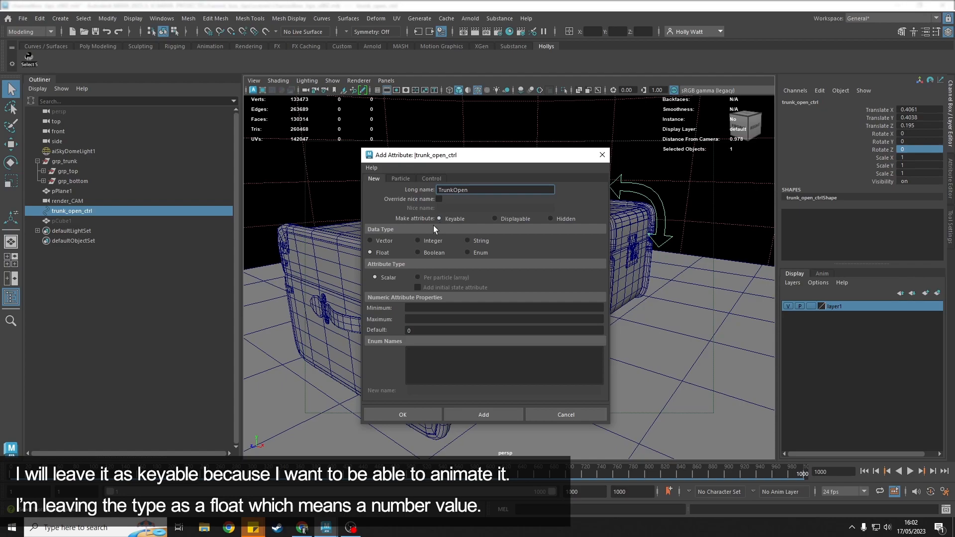
pyautogui.moveTo(454, 222)
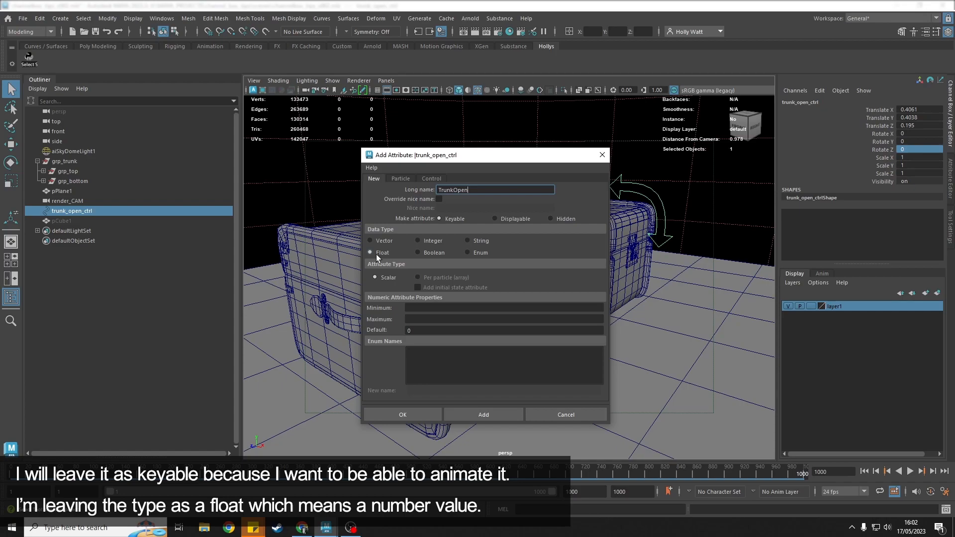
pyautogui.click(402, 414)
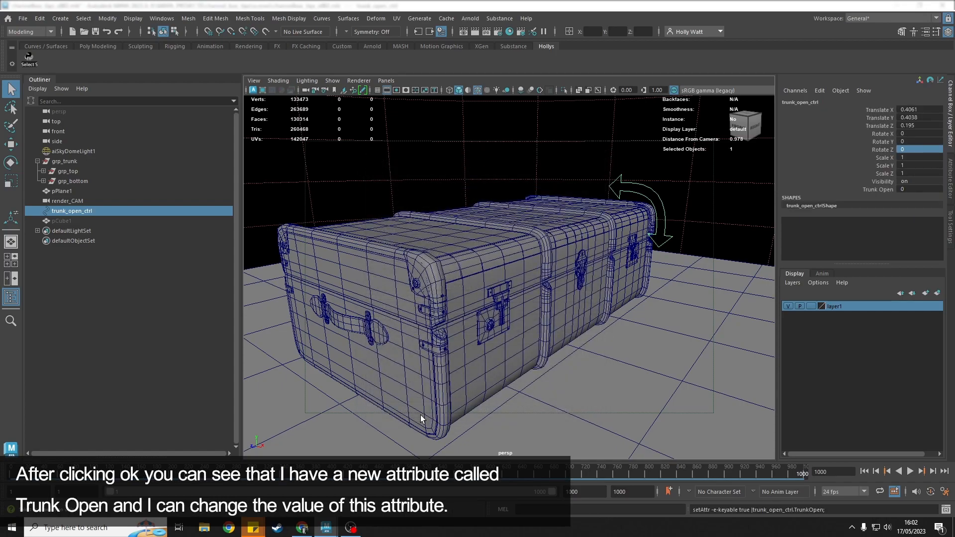
pyautogui.moveTo(875, 189)
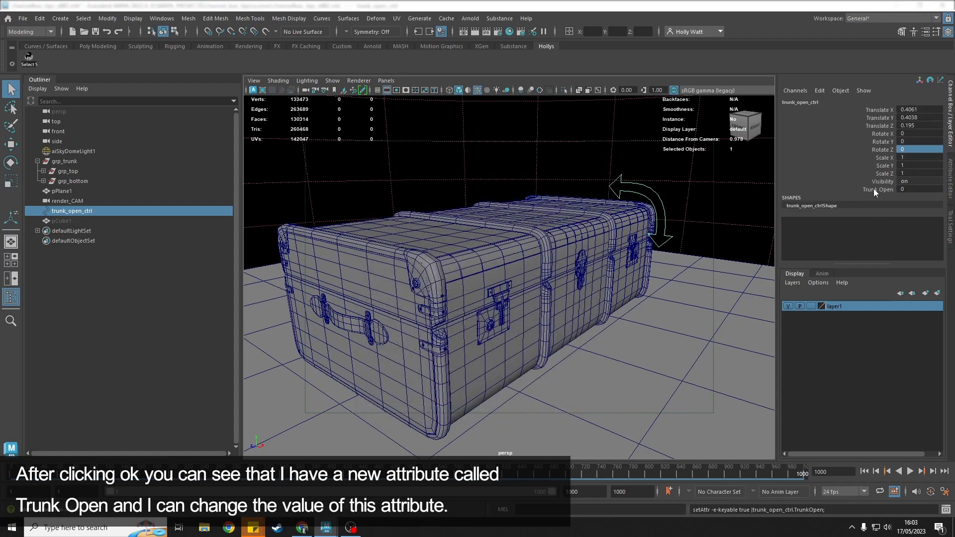
pyautogui.click(877, 189)
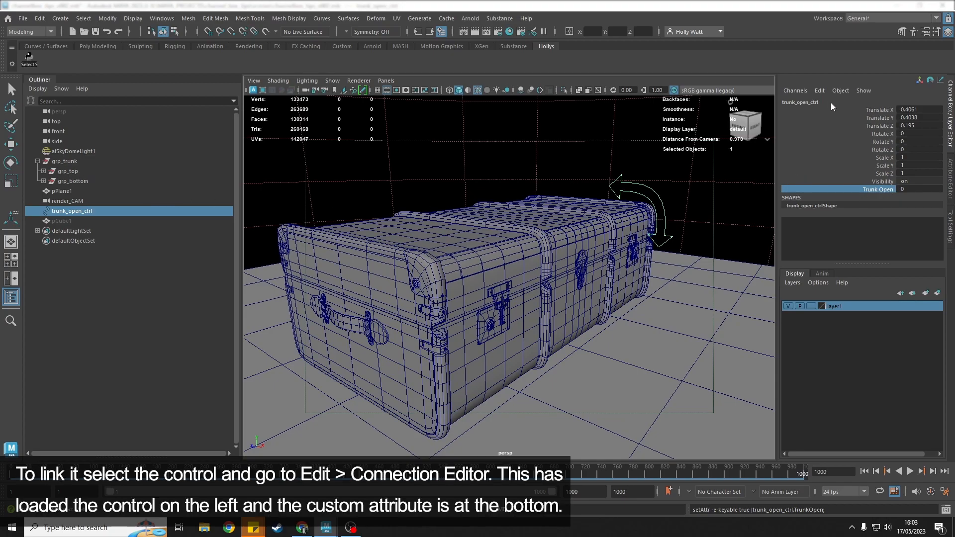
pyautogui.click(820, 89)
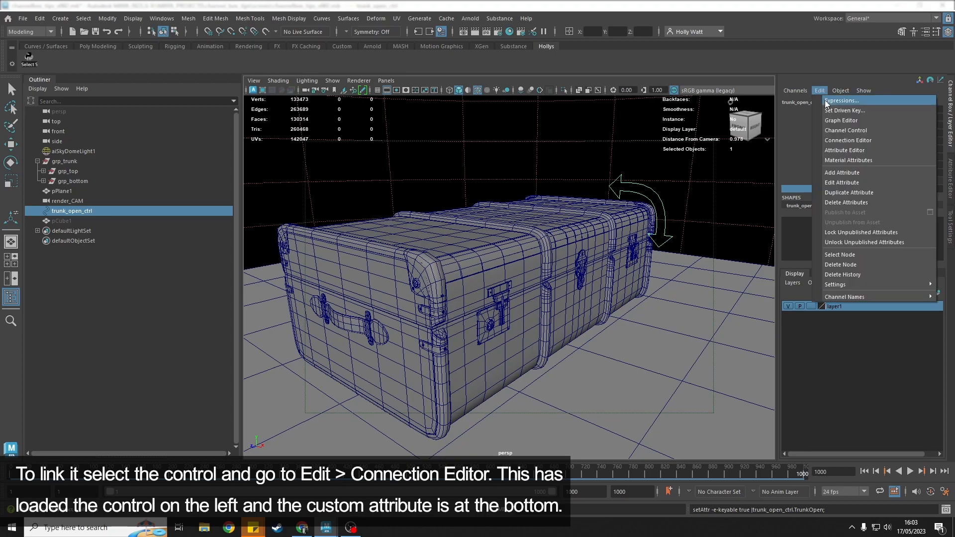
# In the Connection Editor pick TrunkOpen as driver and load grp_top on the right.
pyautogui.click(847, 141)
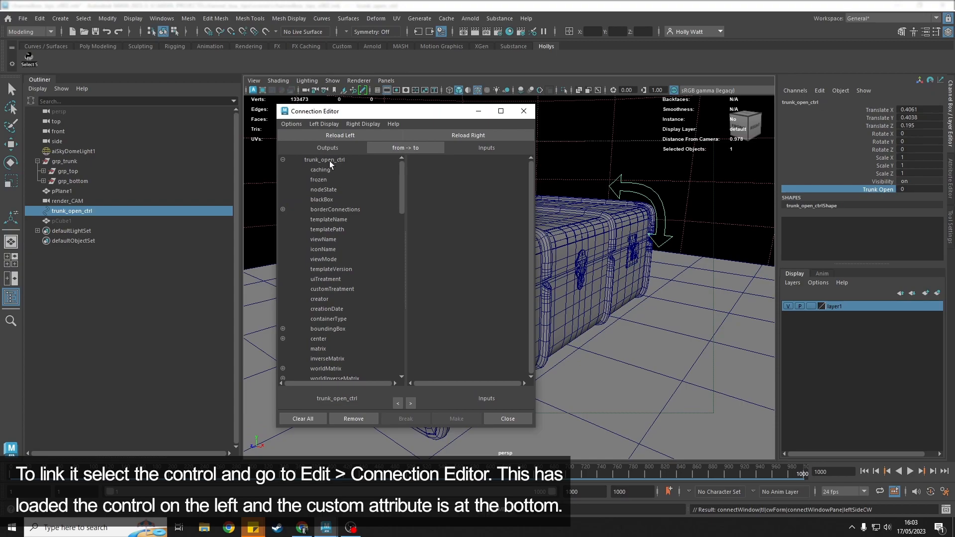
pyautogui.moveTo(402, 174)
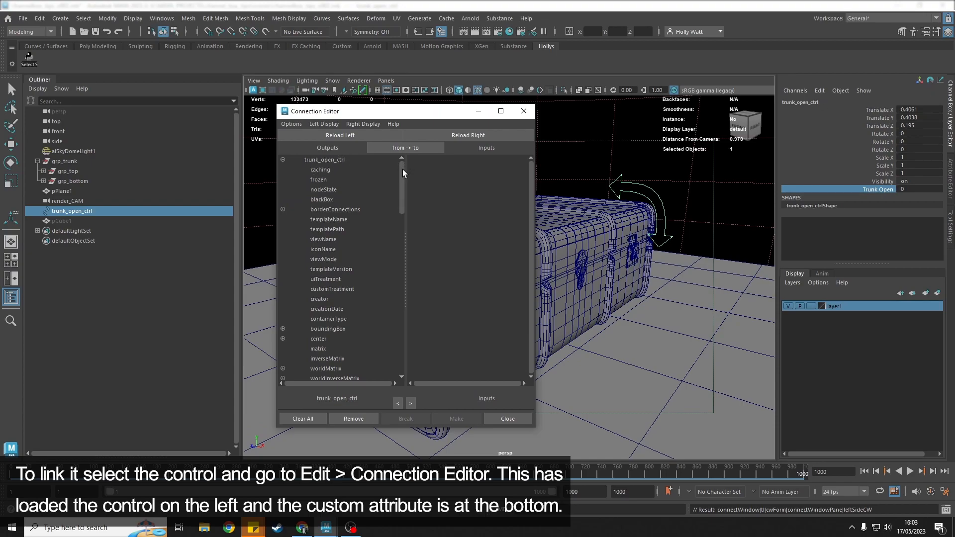
pyautogui.scroll(-3)
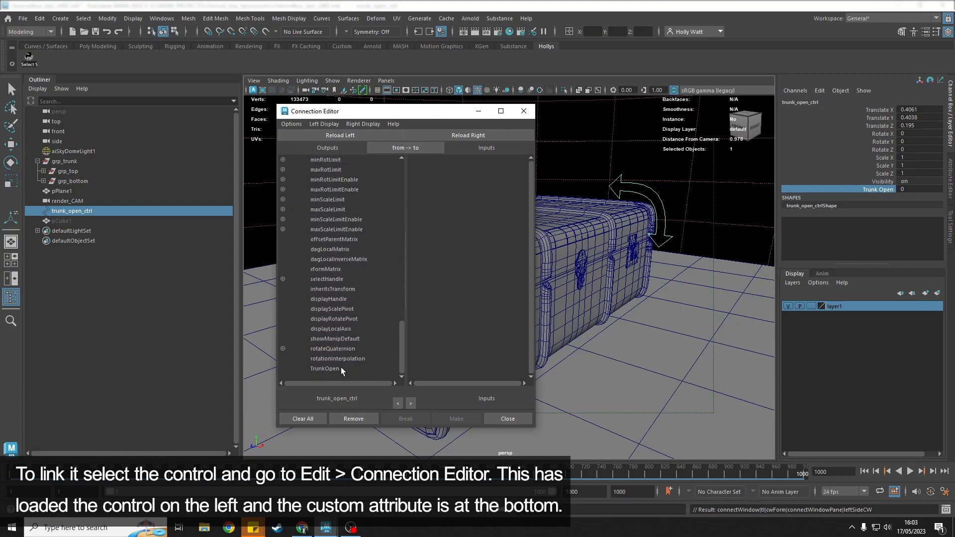
pyautogui.click(324, 368)
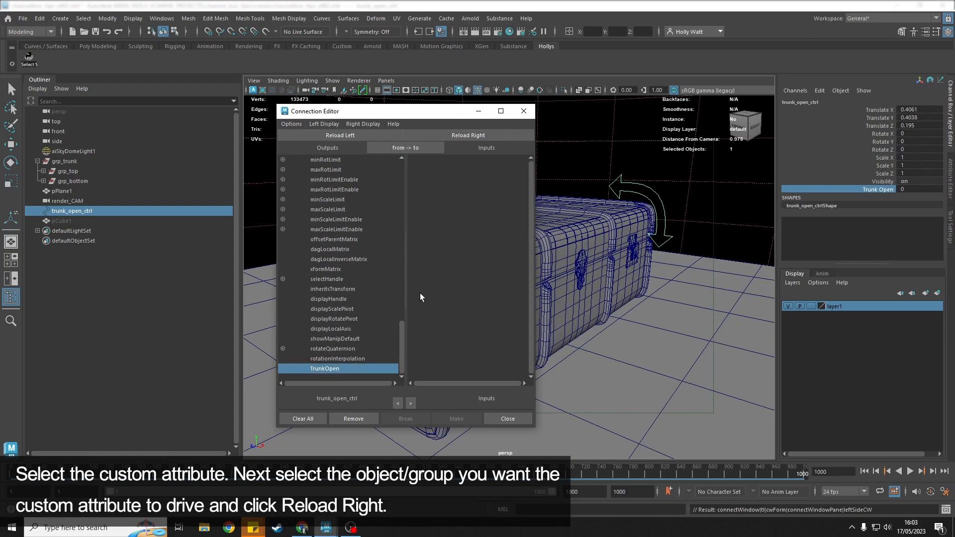
pyautogui.moveTo(436, 356)
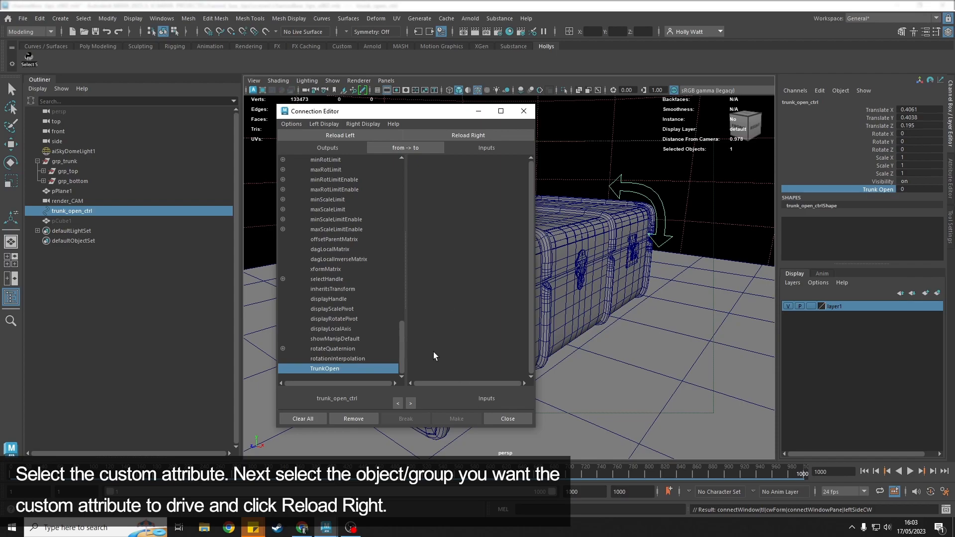
pyautogui.click(68, 172)
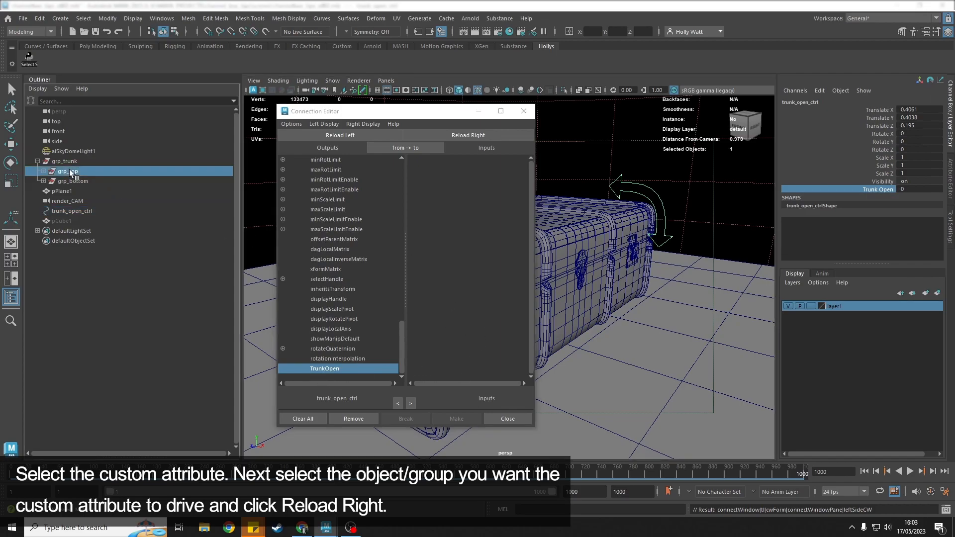
pyautogui.click(468, 136)
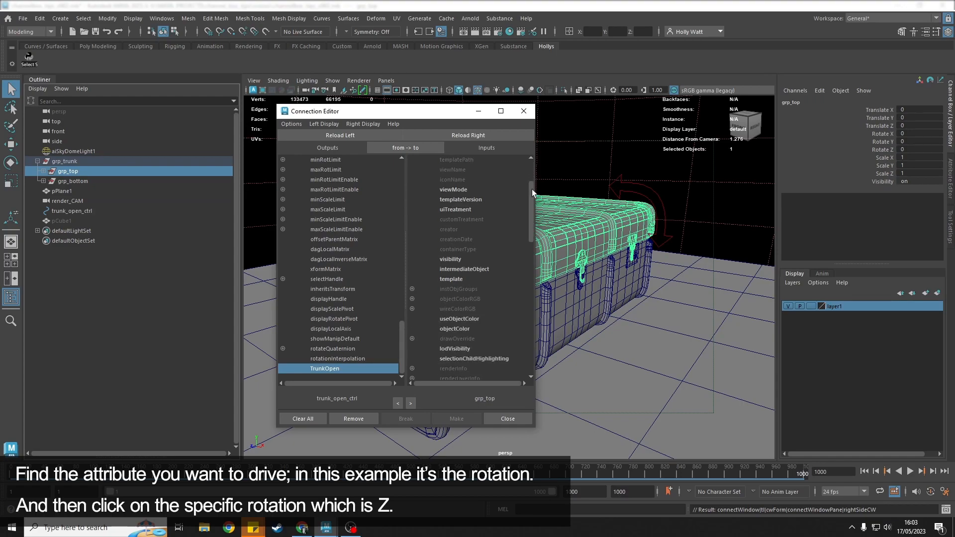
# Connect TrunkOpen to grp_top's rotateZ and close the Connection Editor.
pyautogui.scroll(-3)
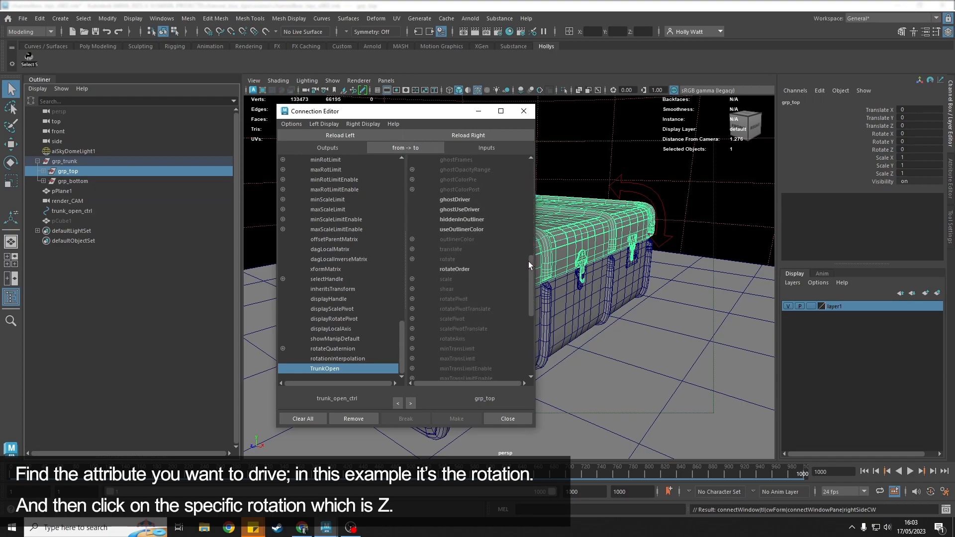
pyautogui.click(412, 259)
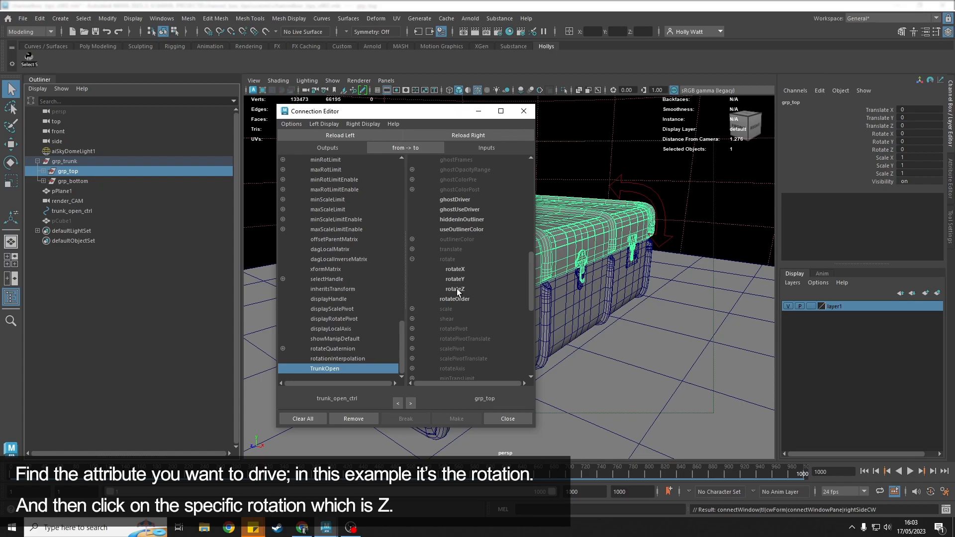
pyautogui.click(454, 288)
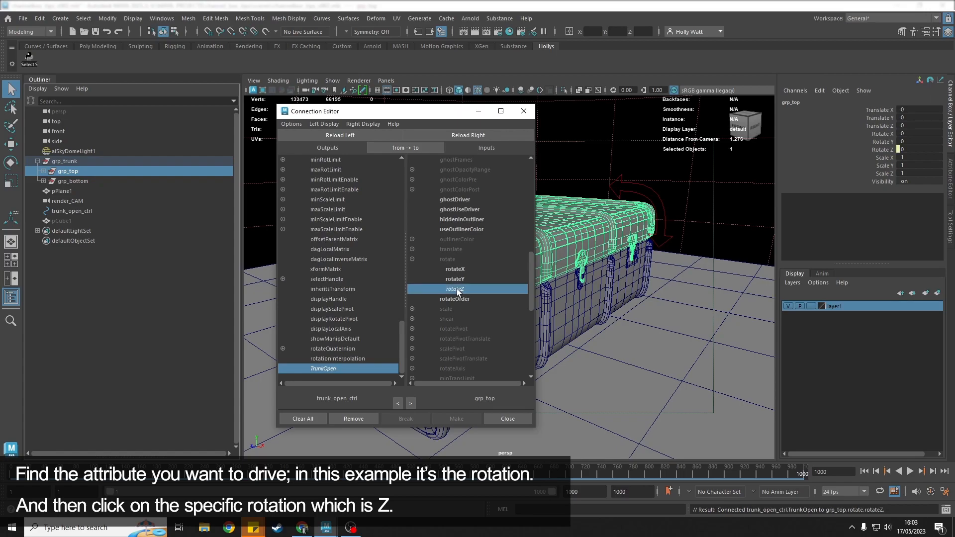
pyautogui.click(507, 418)
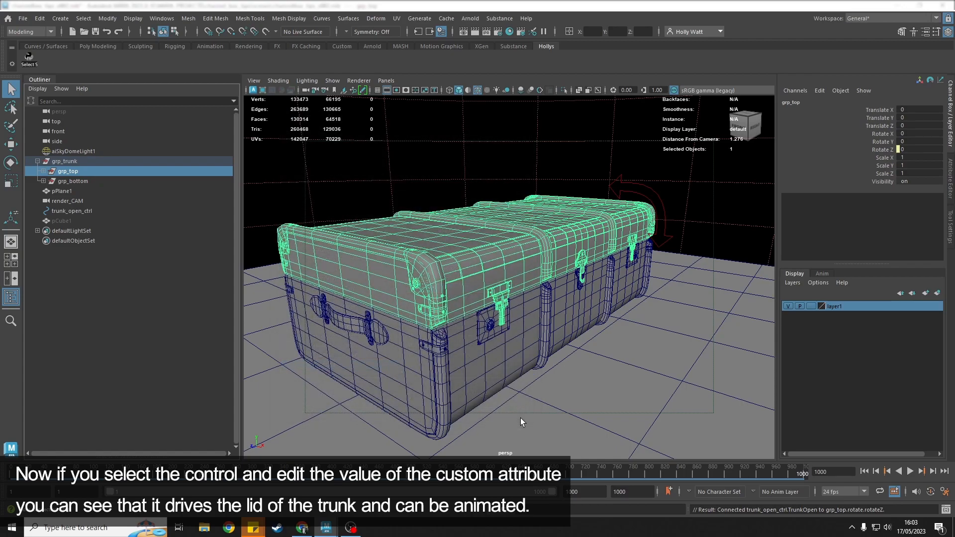
# Hide trunk_open_ctrl's translate, rotate and scale channels, leaving Visibility and Trunk Open.
pyautogui.click(72, 211)
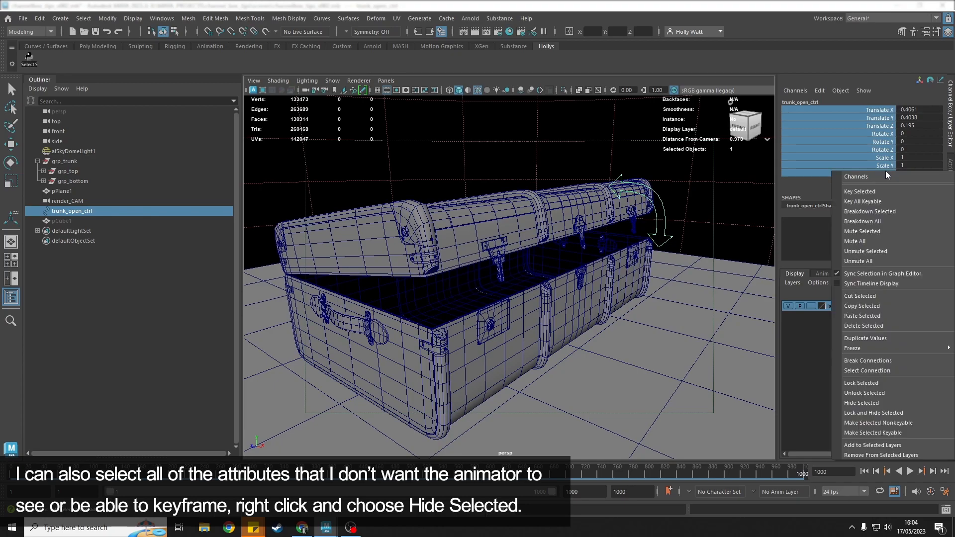
pyautogui.moveTo(867, 407)
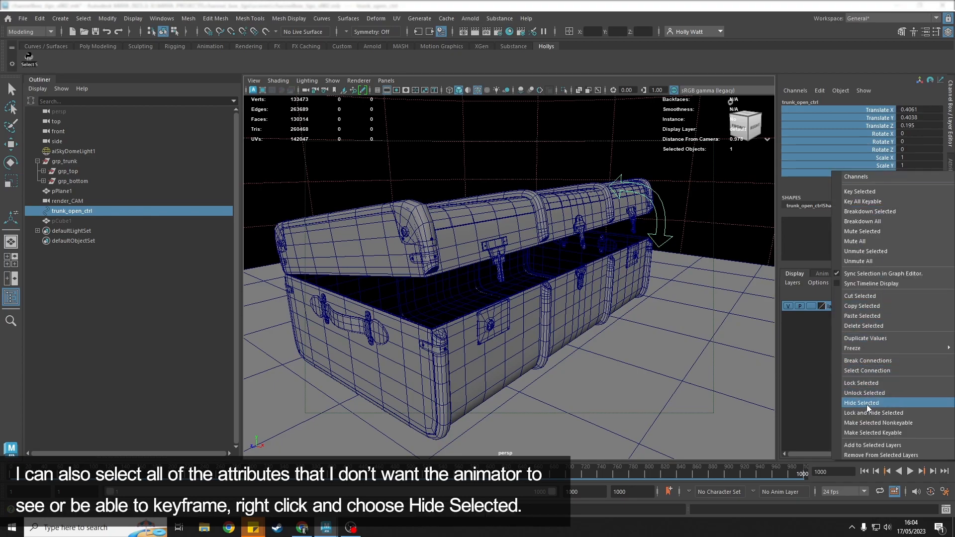
pyautogui.click(860, 403)
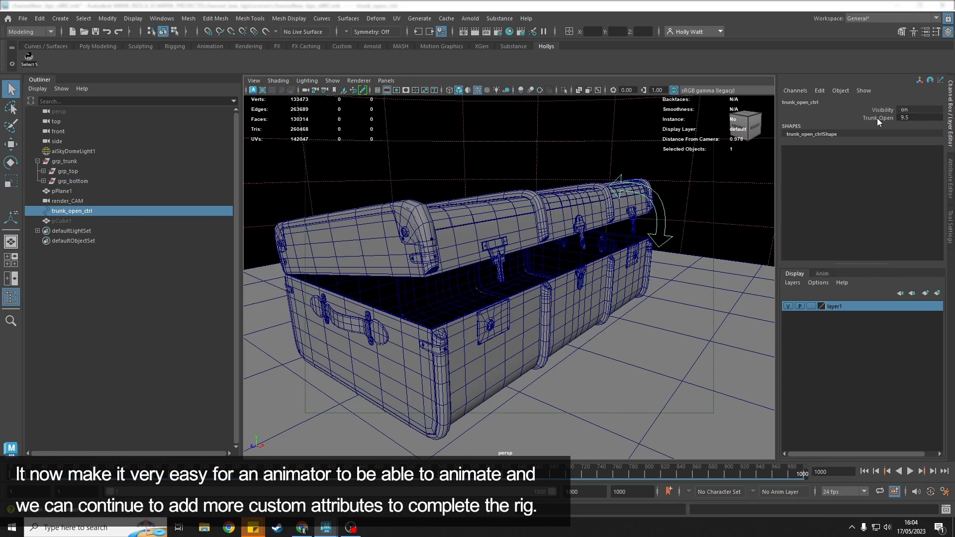
pyautogui.moveTo(894, 130)
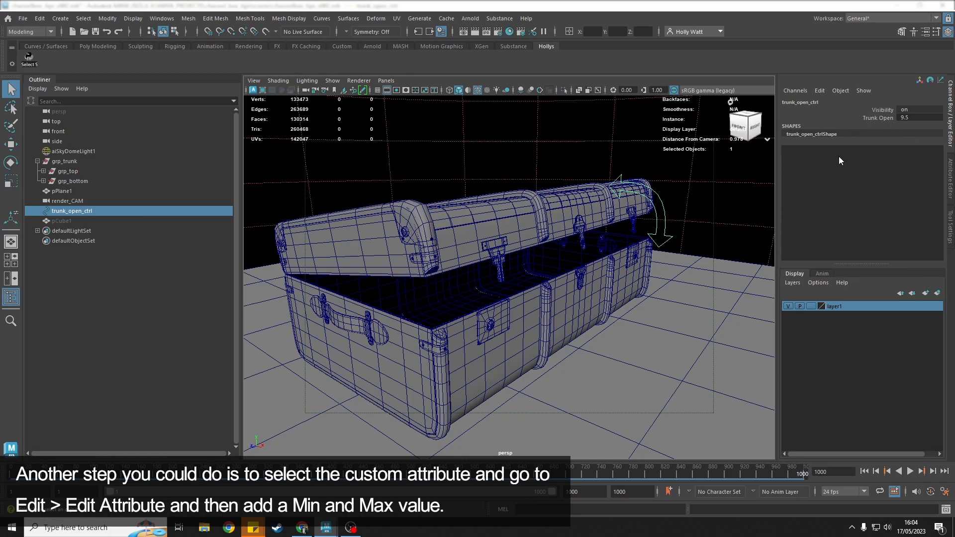
# Bring up the Edit Attribute window for TrunkOpen via Channel Box Edit.
pyautogui.click(819, 89)
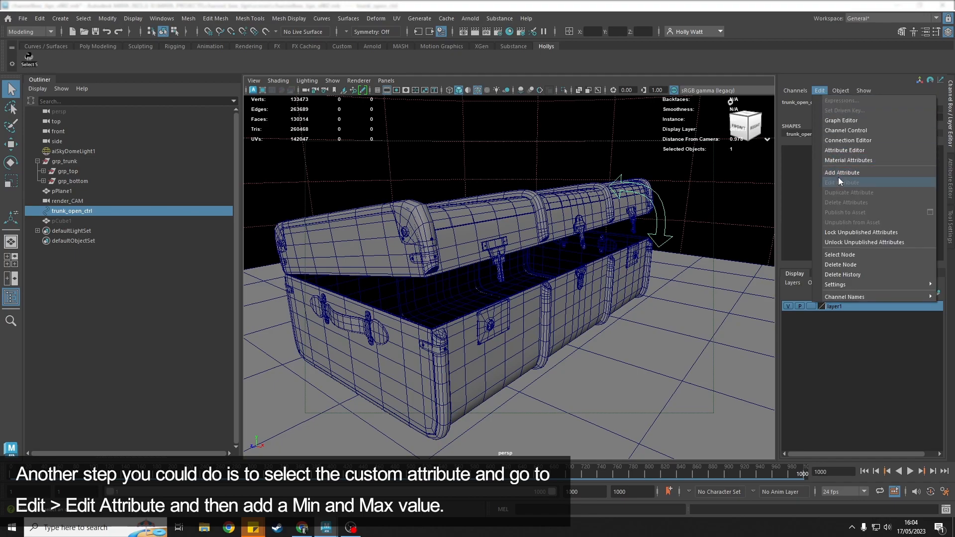
pyautogui.click(842, 182)
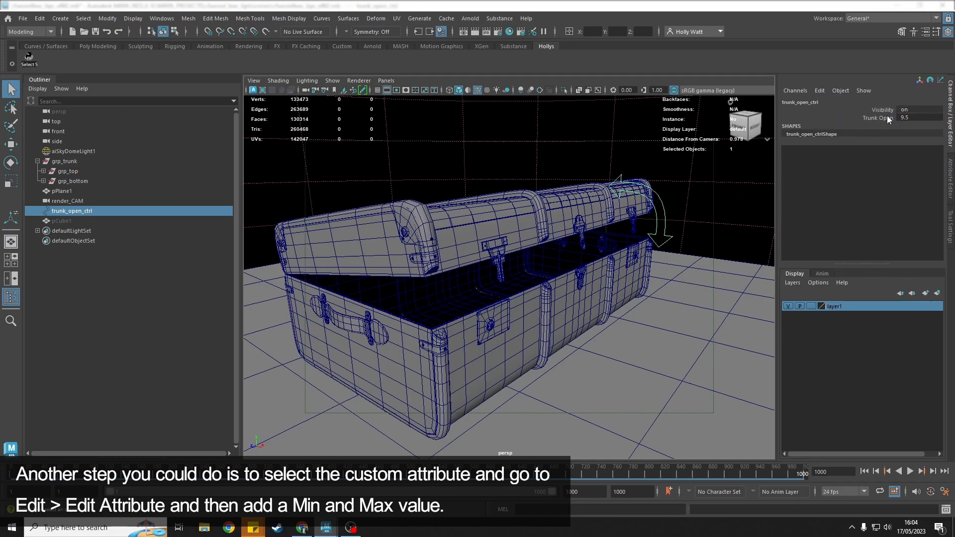
pyautogui.click(820, 91)
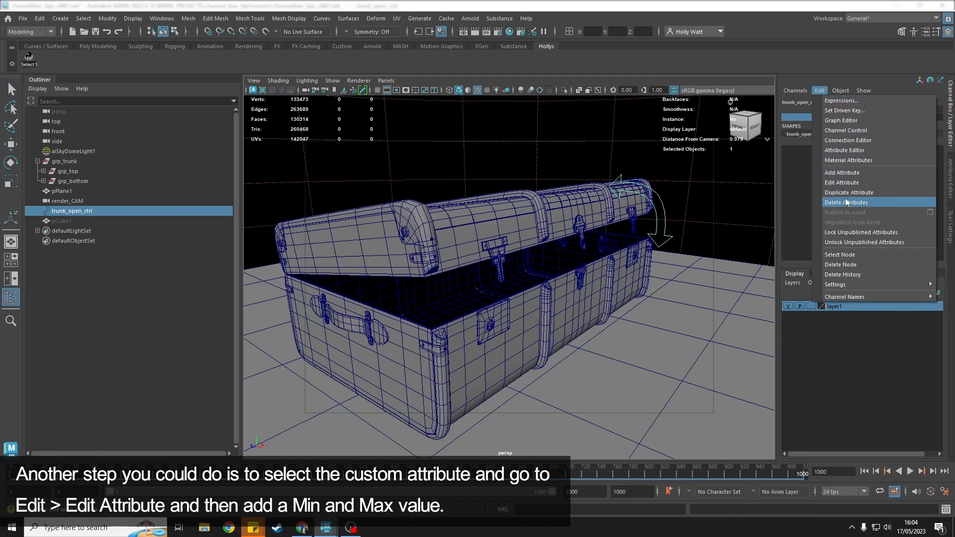
pyautogui.click(841, 183)
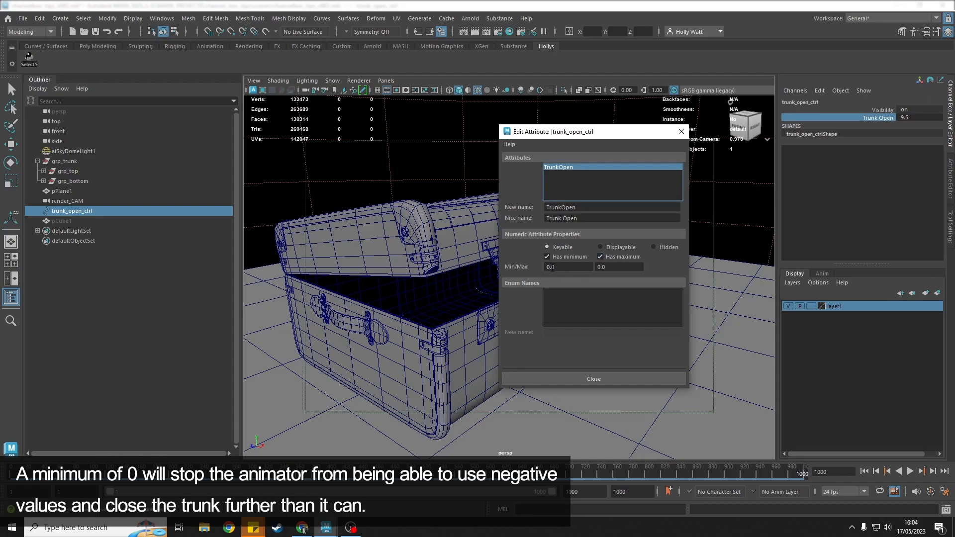
# Limit TrunkOpen to minimum 0 and maximum 95, then close the window.
pyautogui.click(568, 267)
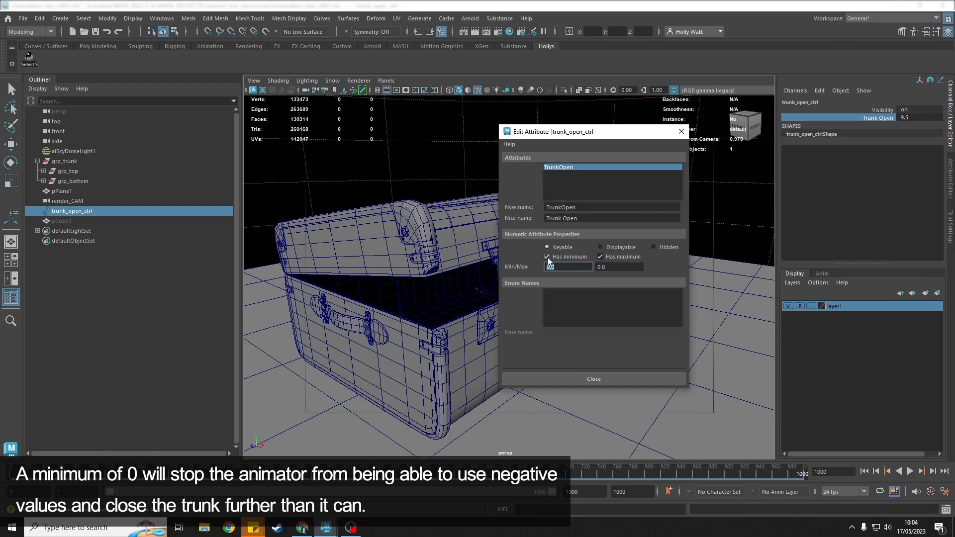
pyautogui.moveTo(547, 257)
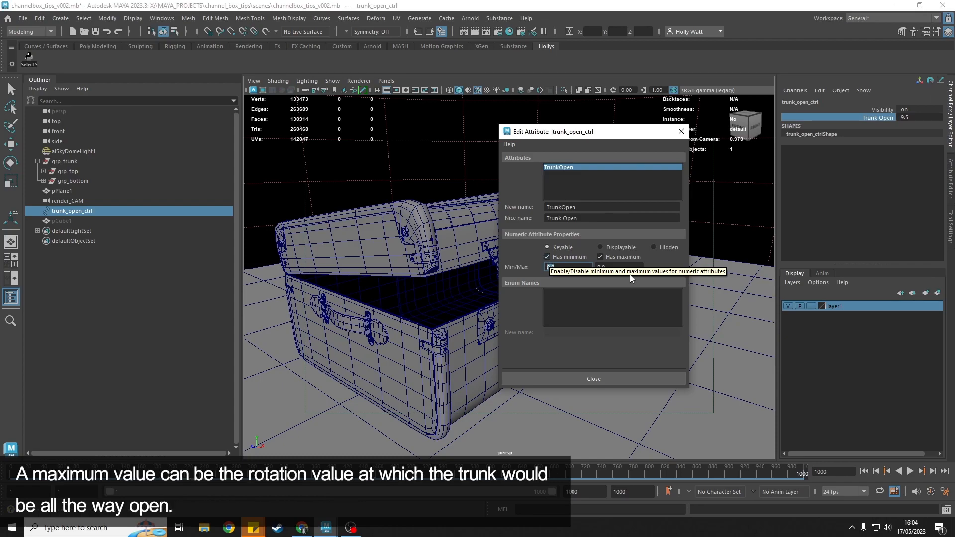
pyautogui.click(618, 266)
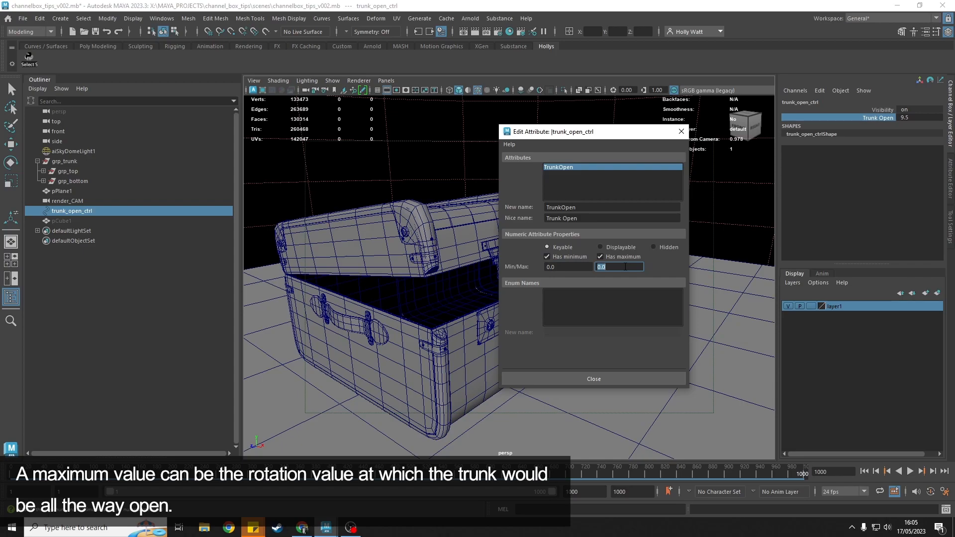
pyautogui.write('95')
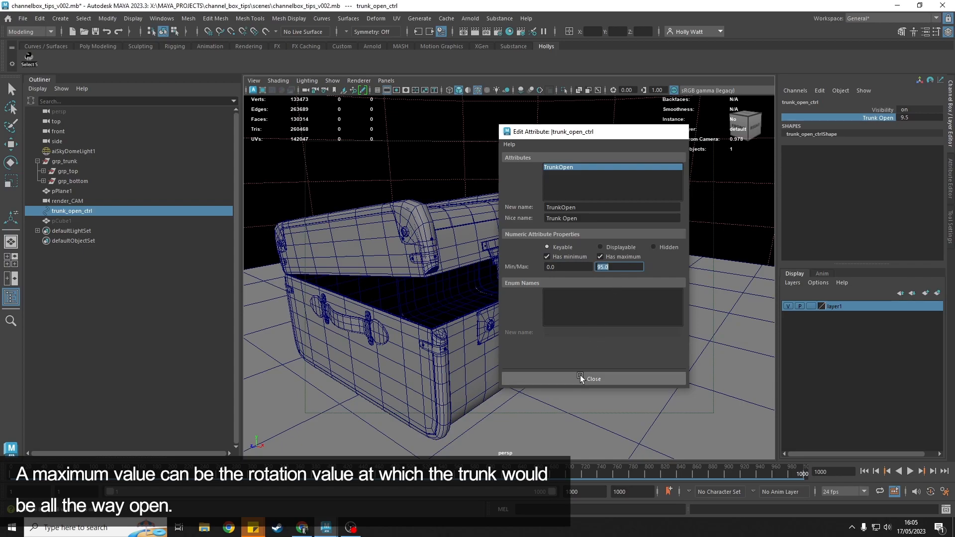
pyautogui.click(581, 379)
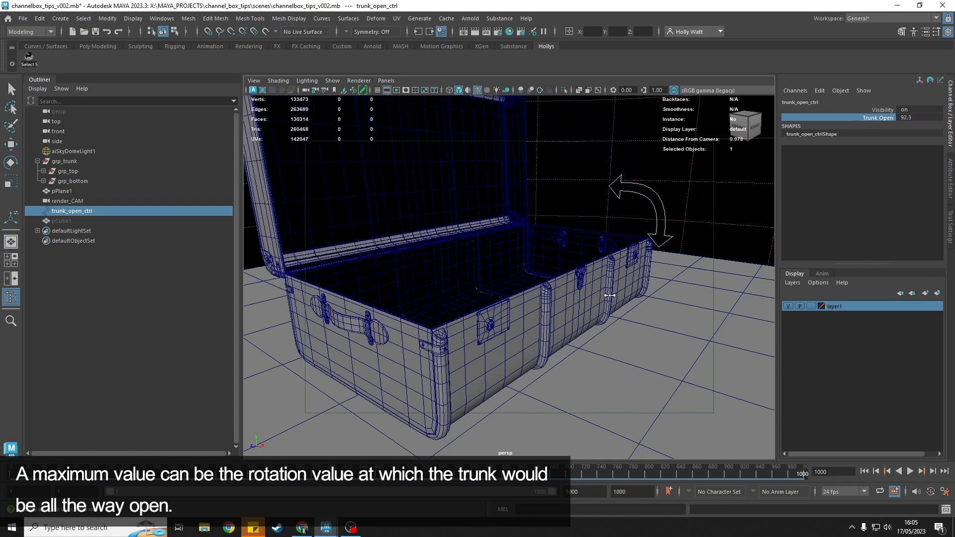
# Raise Trunk Open to its 95 maximum so the lid swings fully open.
pyautogui.moveTo(603, 297); pyautogui.dragTo(609, 298)
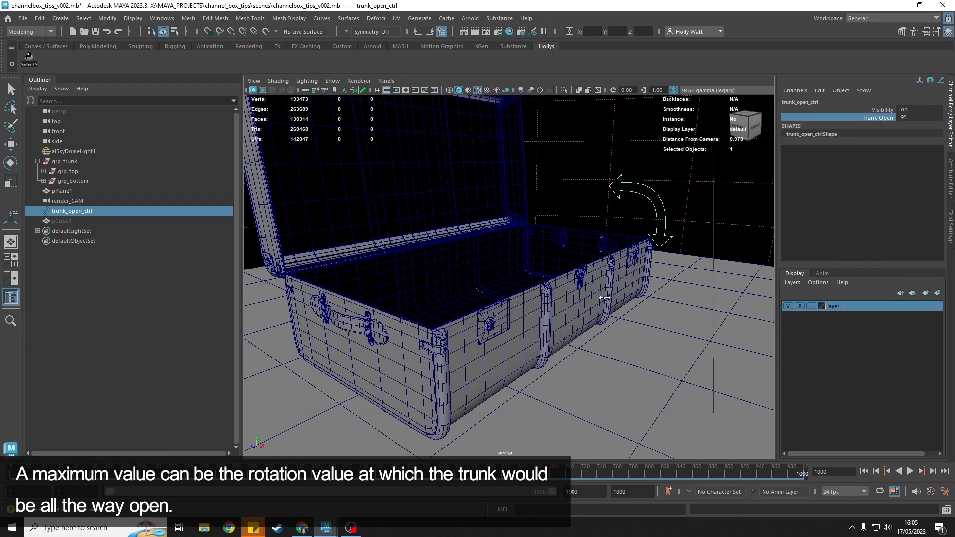
pyautogui.moveTo(471, 283)
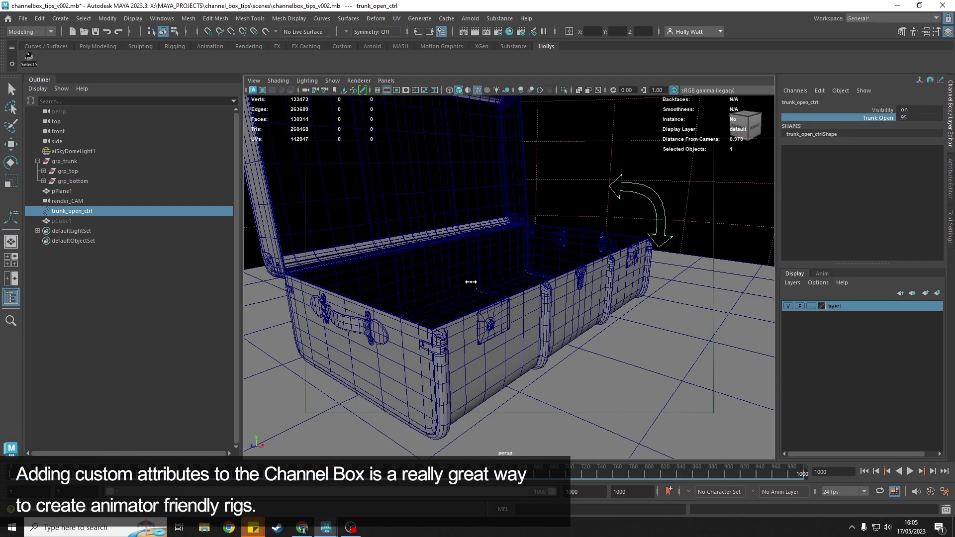